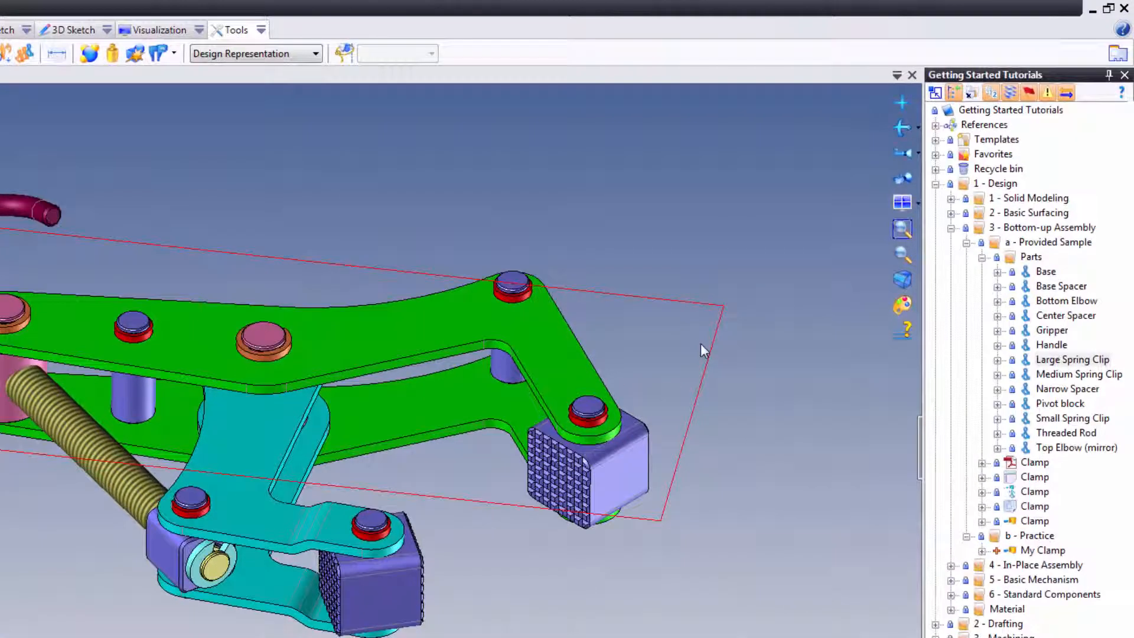
Hide the Middle Plane (Plane 1) via its context menu so only the clamp parts show.
right_click(702, 349)
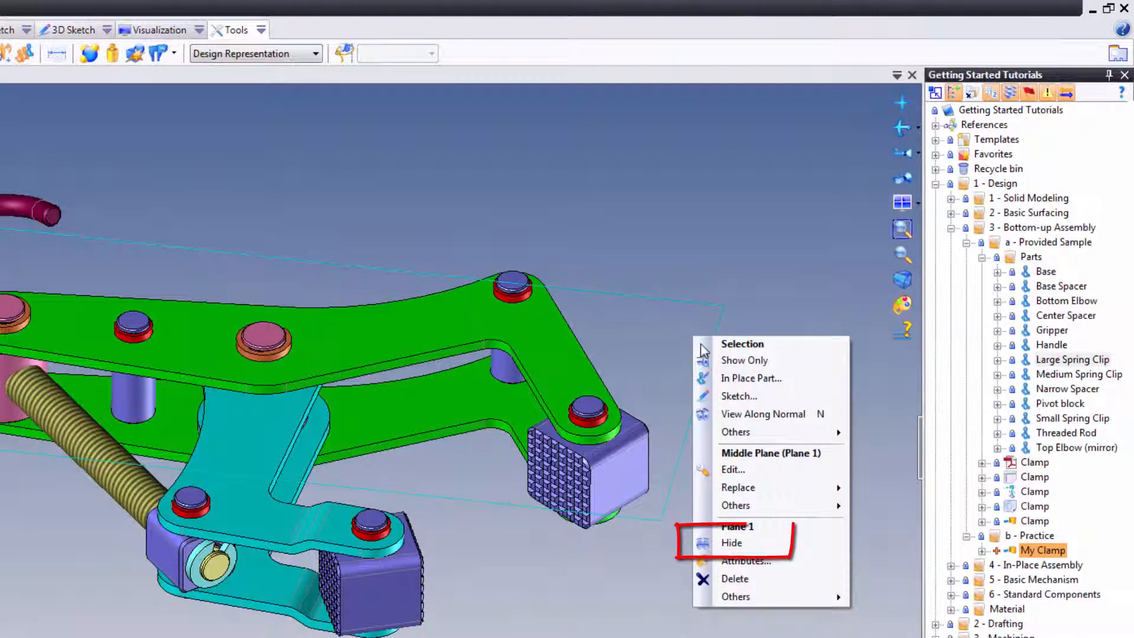
mouse_move(733, 543)
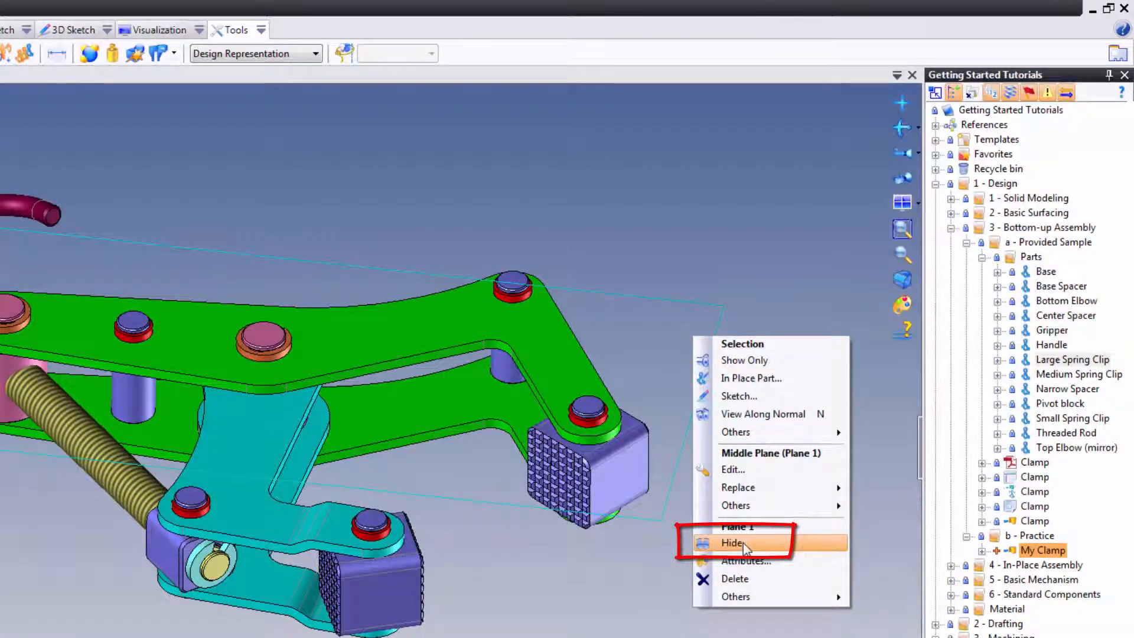
left_click(734, 541)
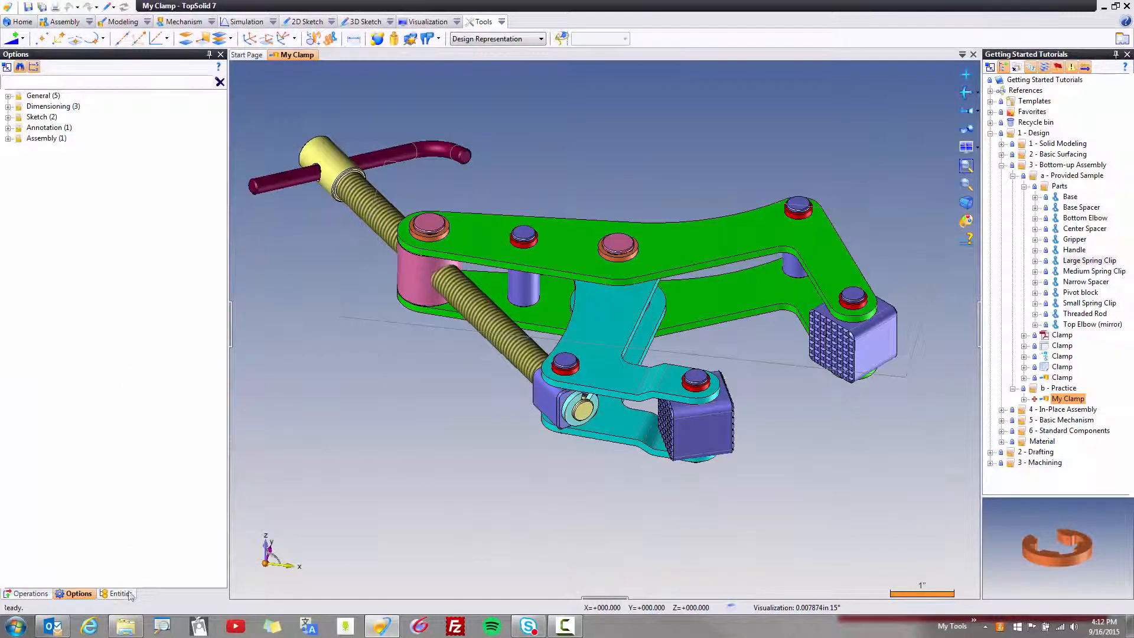
In the Entities categories, toggle the Planes (4) checkbox to control plane display.
left_click(118, 593)
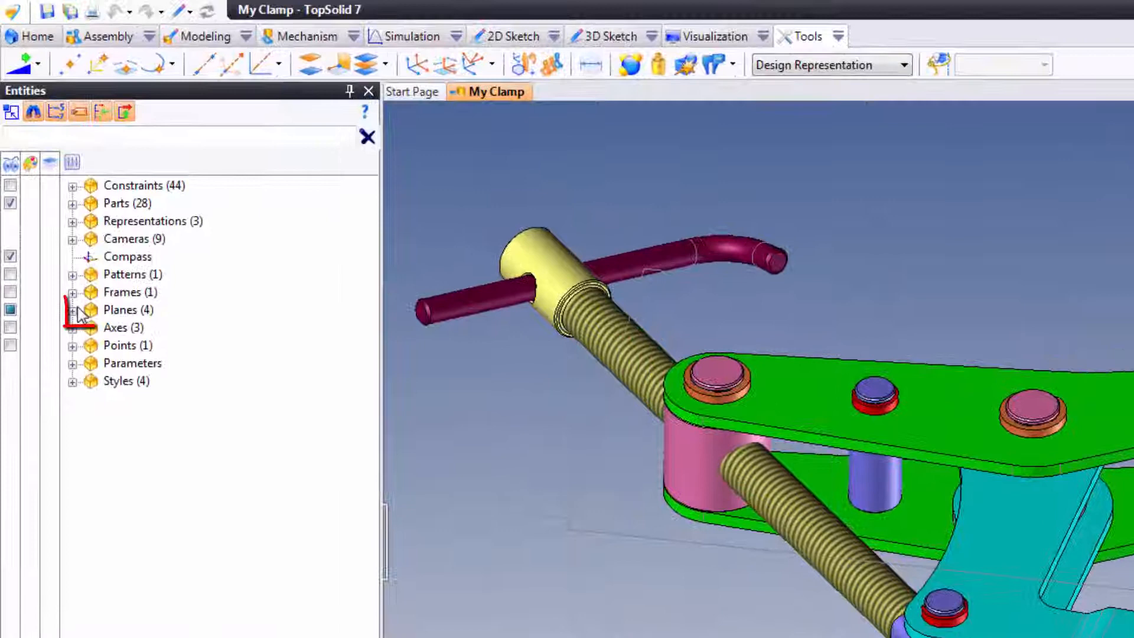
left_click(72, 310)
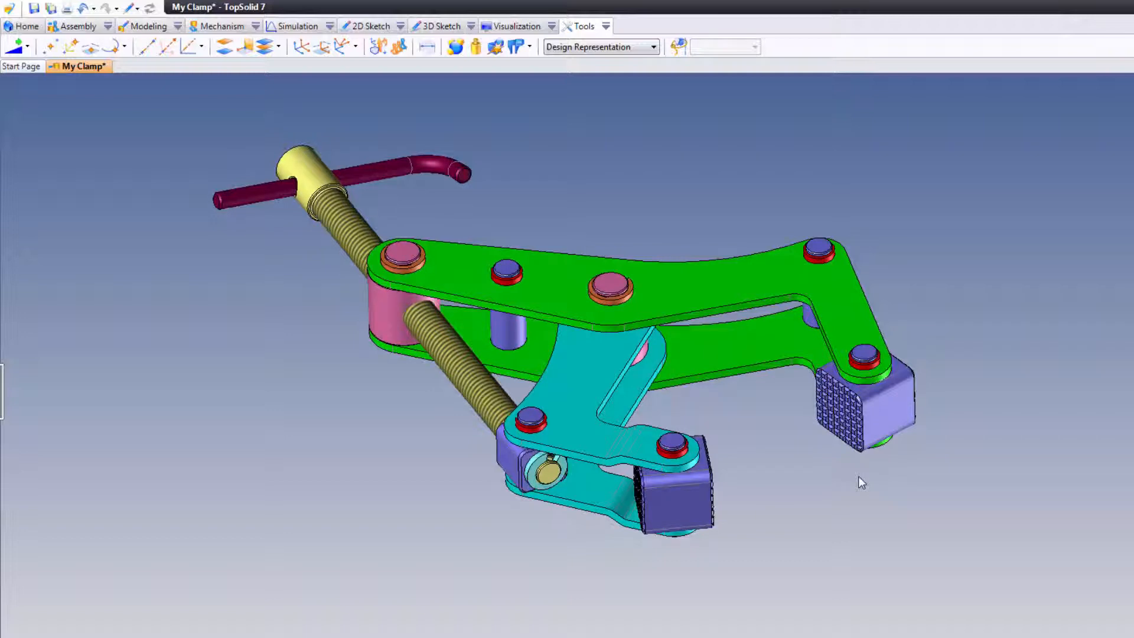
mouse_move(813, 501)
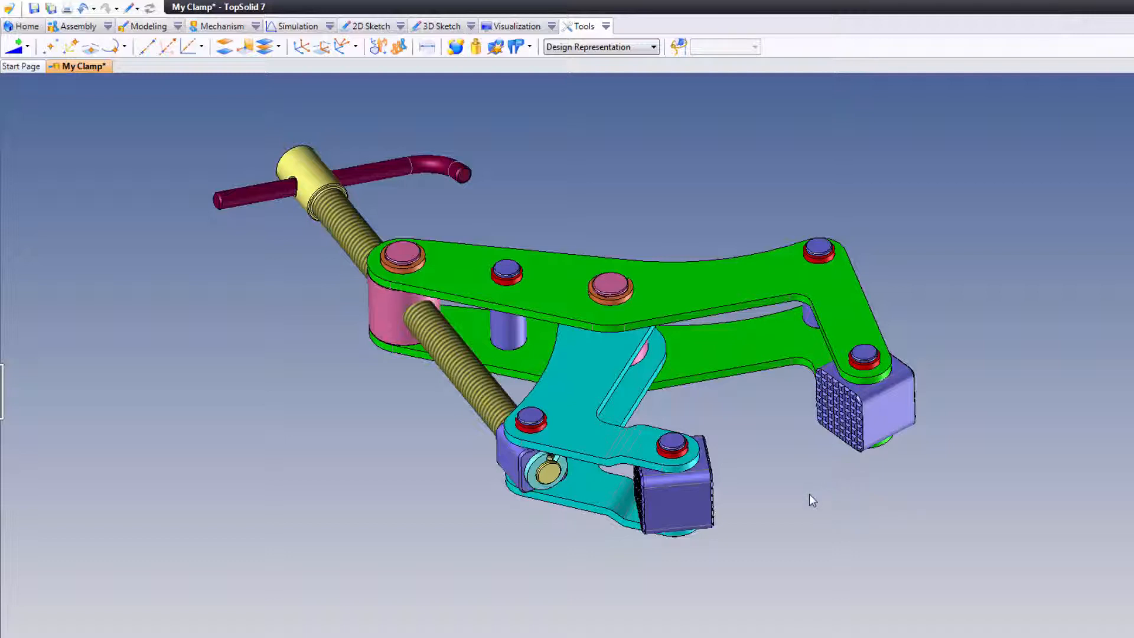
Deselect in an empty area of the full-window My Clamp graphics view.
left_click(614, 362)
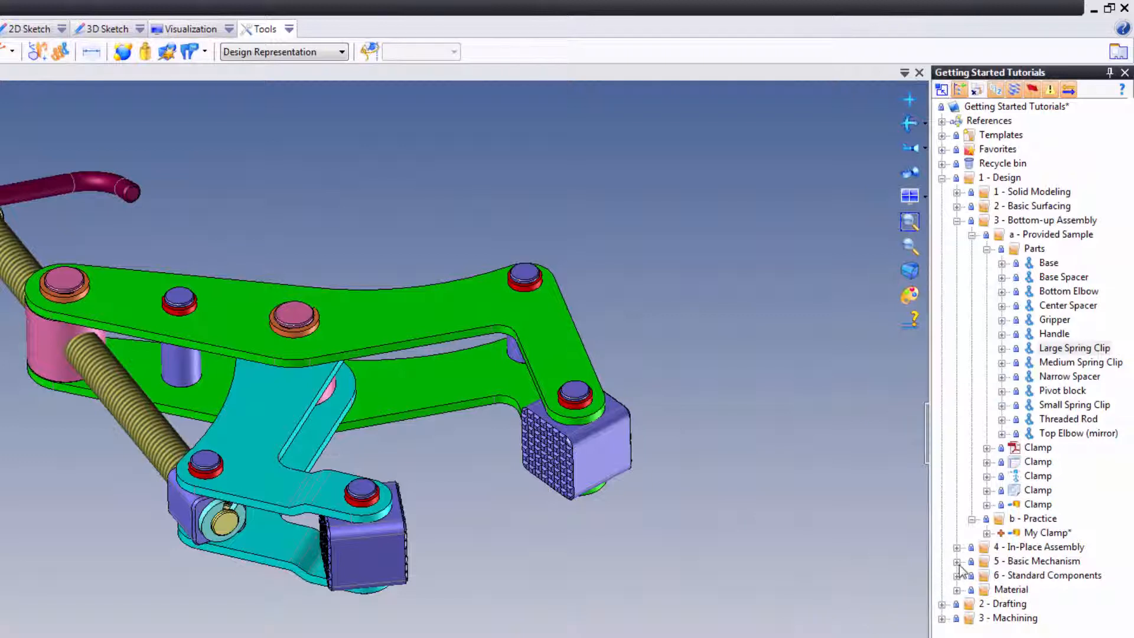
Expand 5 - Basic Mechanism to reveal its Provided Sample and Practice subfolders.
left_click(956, 560)
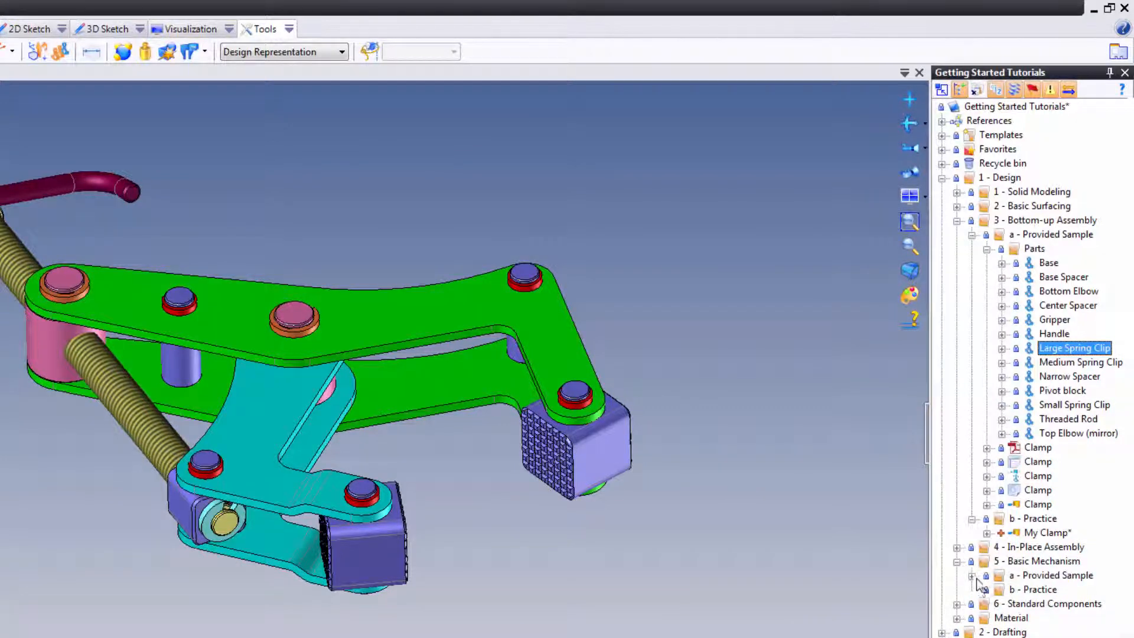